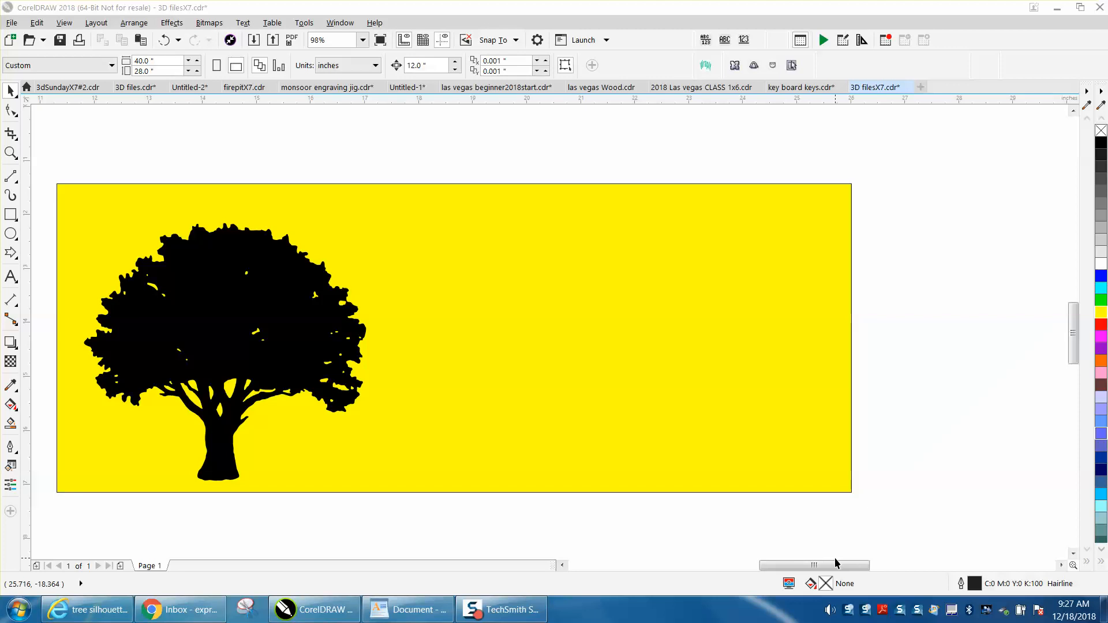
{"action": "mouse_move", "coordinate": [840, 564]}
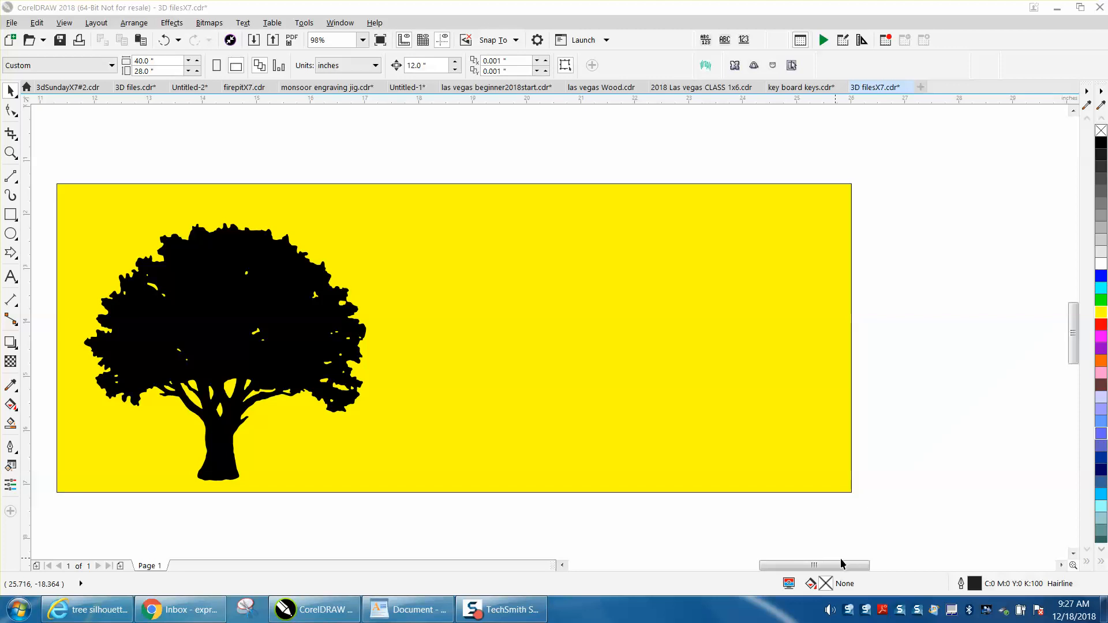
{"action": "mouse_move", "coordinate": [381, 205]}
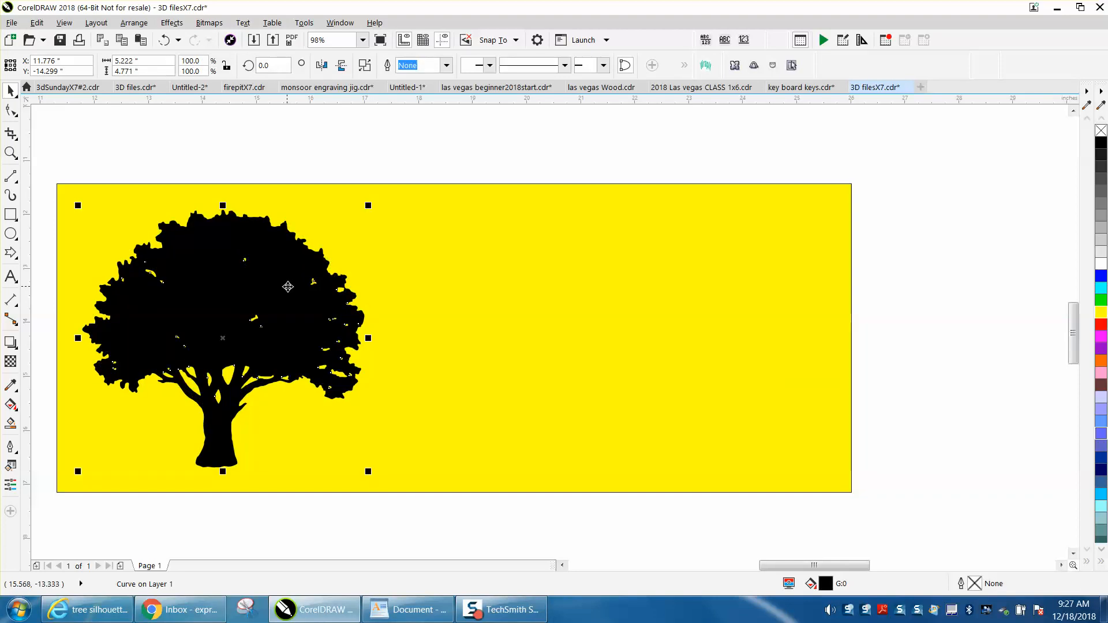
{"action": "mouse_move", "coordinate": [268, 296]}
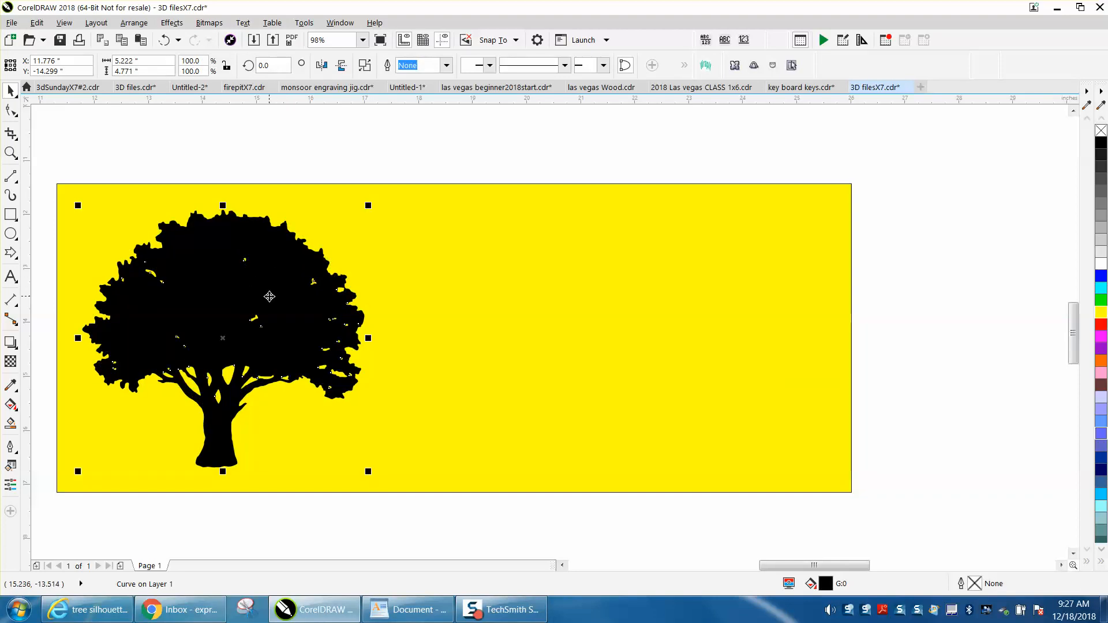
{"action": "mouse_move", "coordinate": [359, 279]}
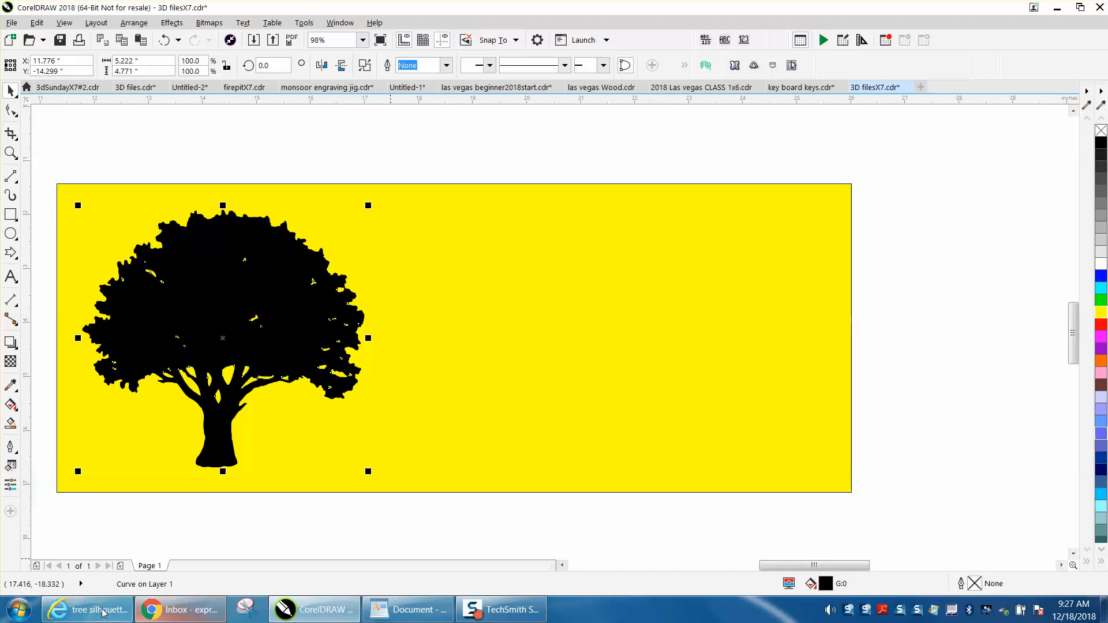
Copy the full-size oak tree silhouette from the Bing clip-art results in Internet Explorer.
{"action": "left_click", "coordinate": [88, 609]}
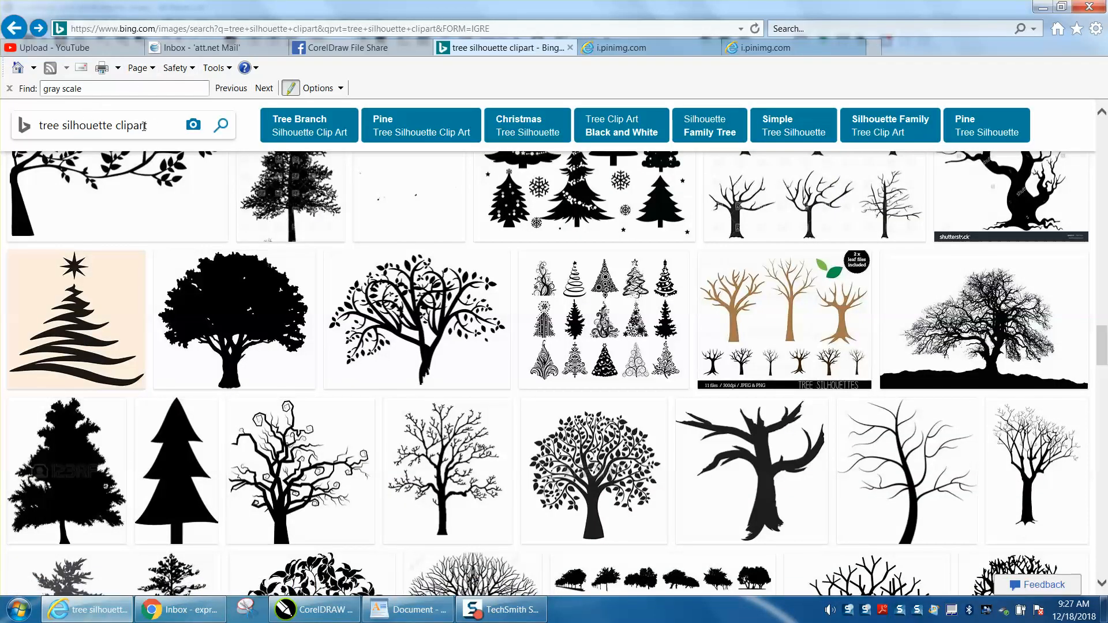
{"action": "mouse_move", "coordinate": [234, 319]}
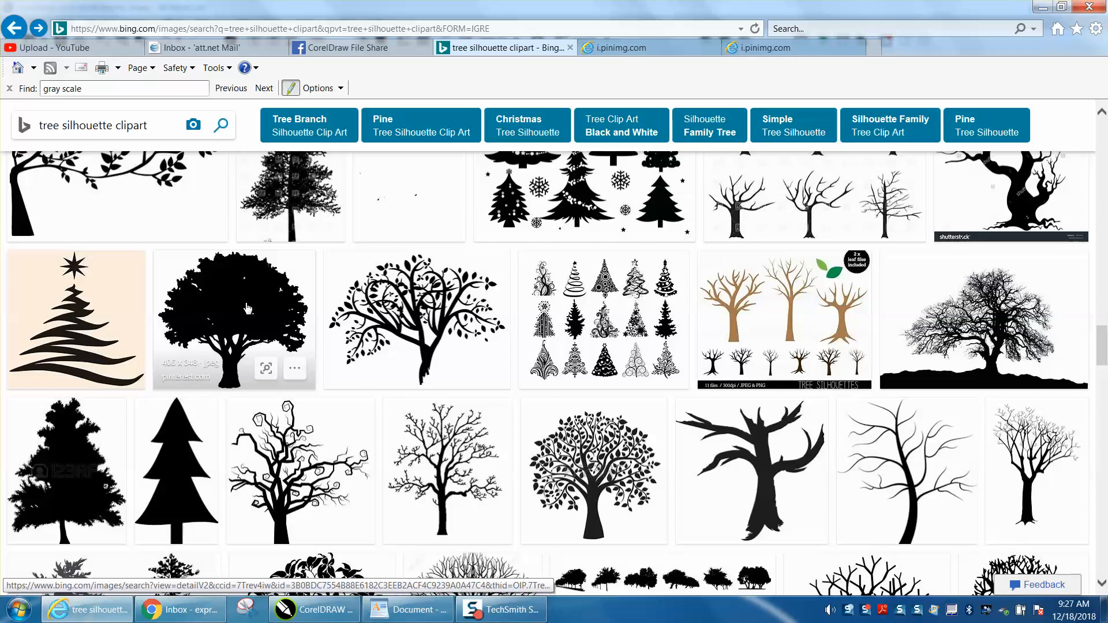
{"action": "mouse_move", "coordinate": [278, 315]}
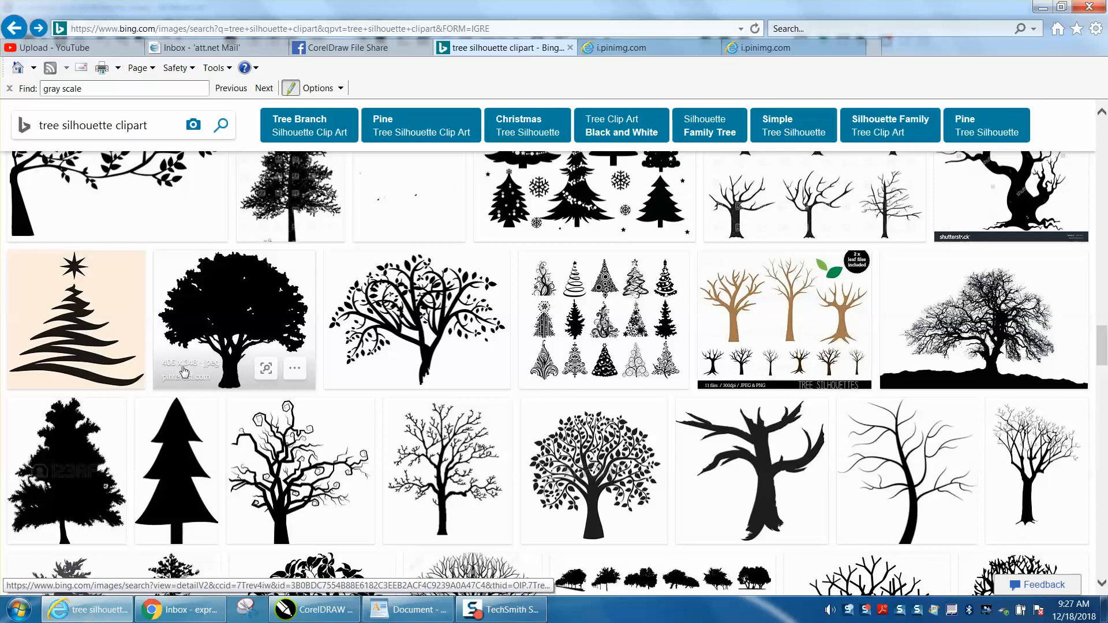
{"action": "mouse_move", "coordinate": [232, 320]}
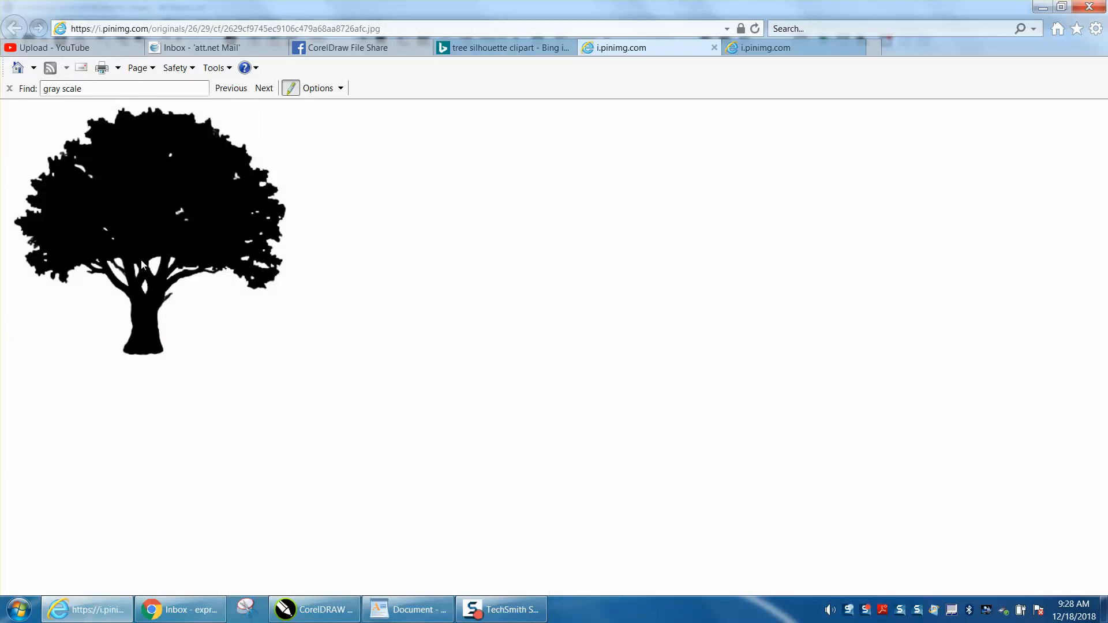
{"action": "mouse_move", "coordinate": [161, 200]}
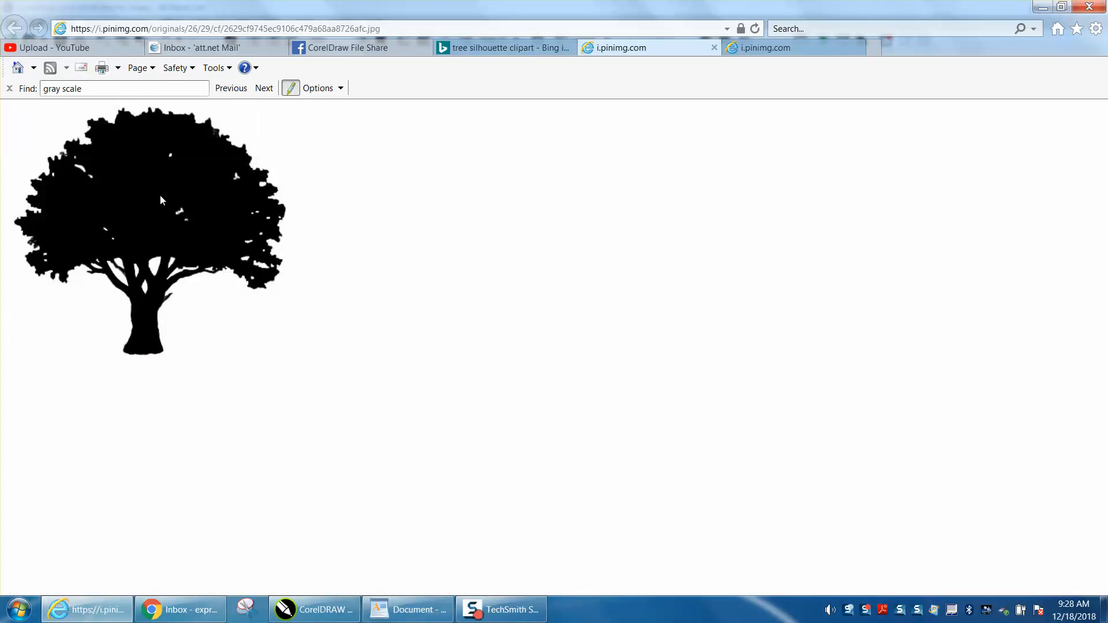
{"action": "right_click", "coordinate": [161, 200]}
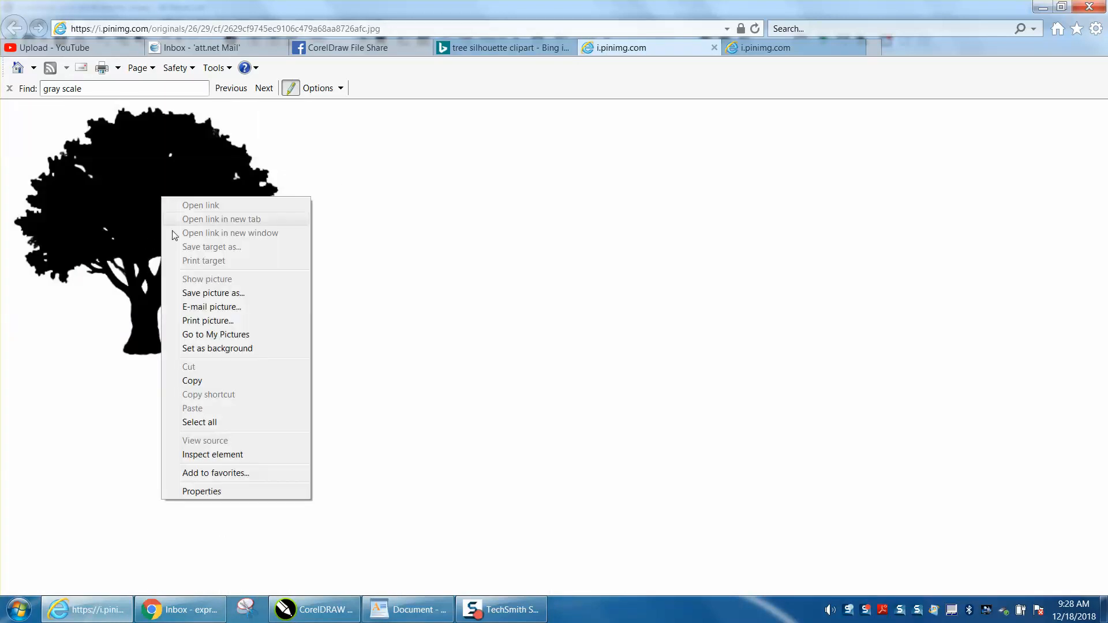
{"action": "left_click", "coordinate": [195, 398]}
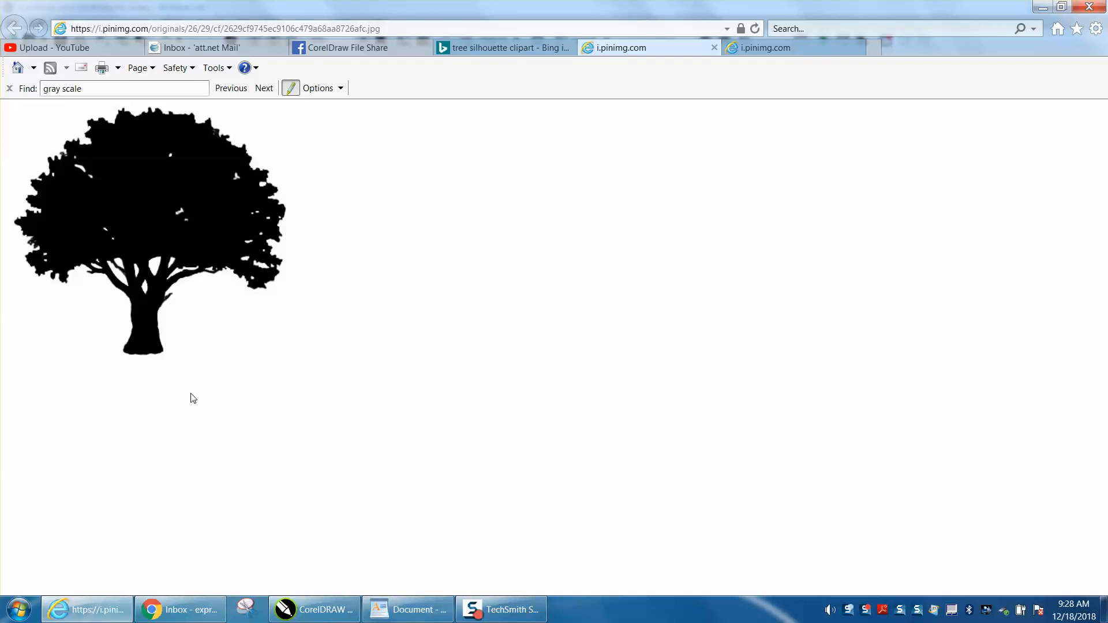
{"action": "left_click", "coordinate": [313, 609]}
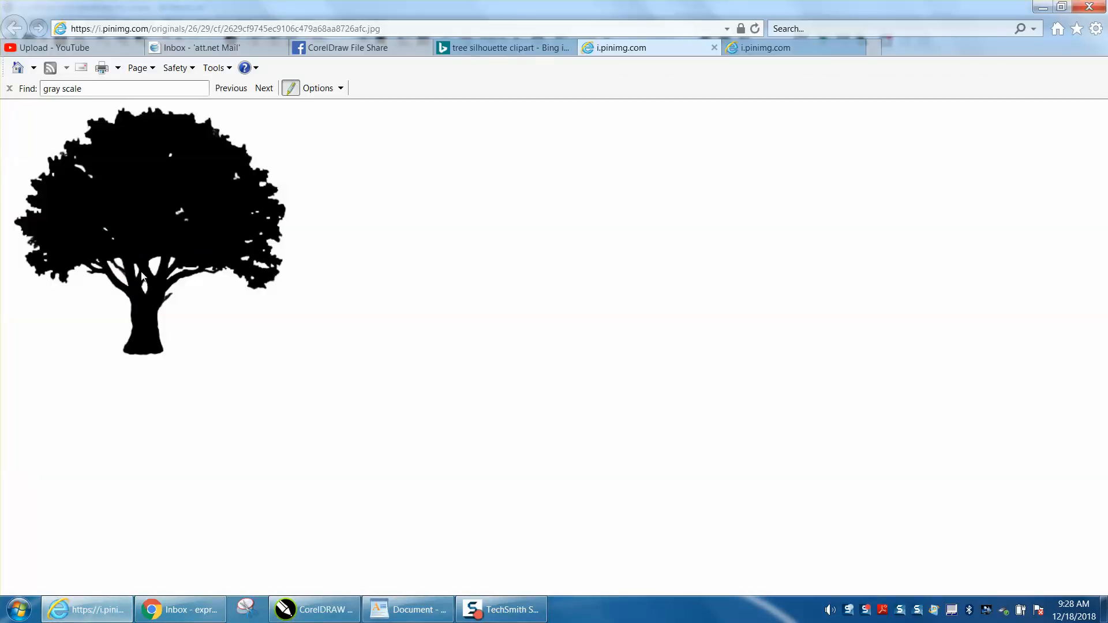
{"action": "mouse_move", "coordinate": [154, 227]}
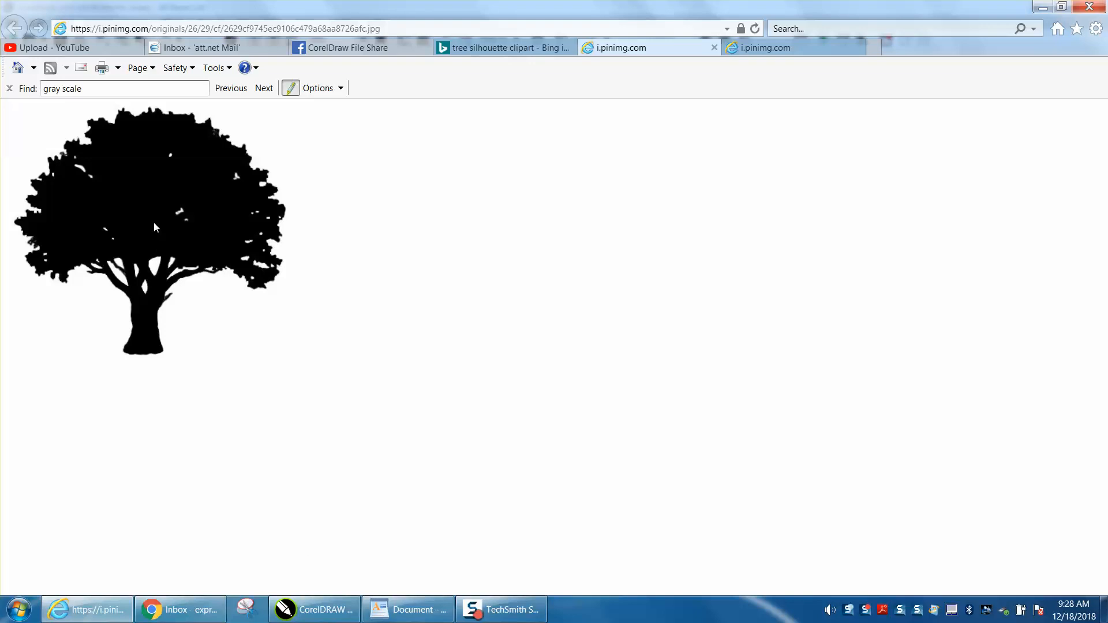
{"action": "right_click", "coordinate": [155, 234]}
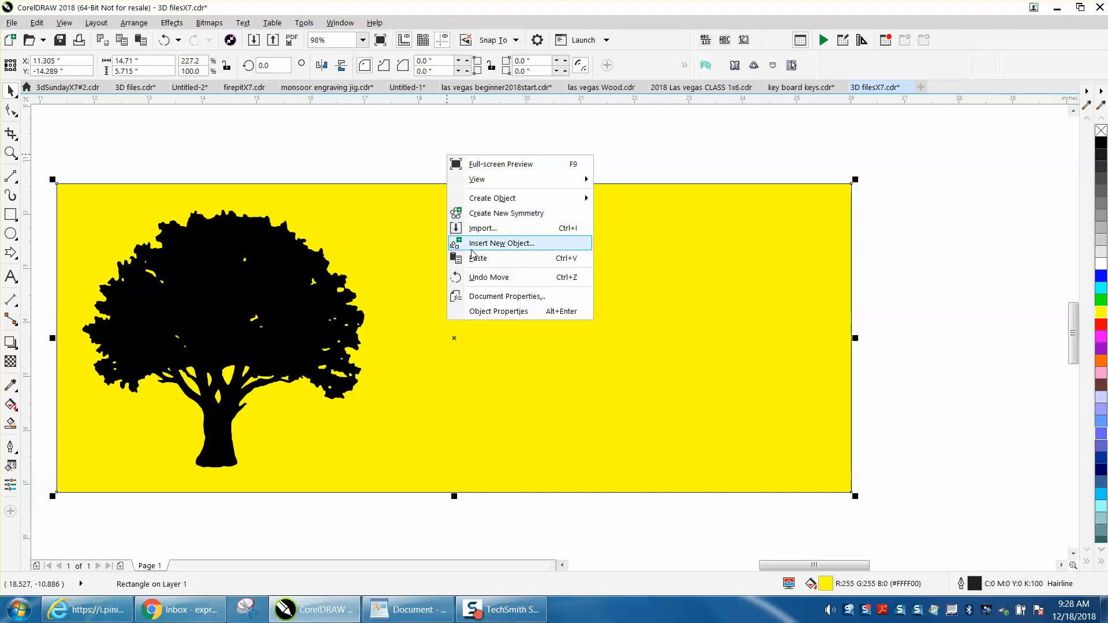
Paste the copied oak silhouette onto the yellow CorelDRAW page beside the original tree.
{"action": "left_click", "coordinate": [478, 258]}
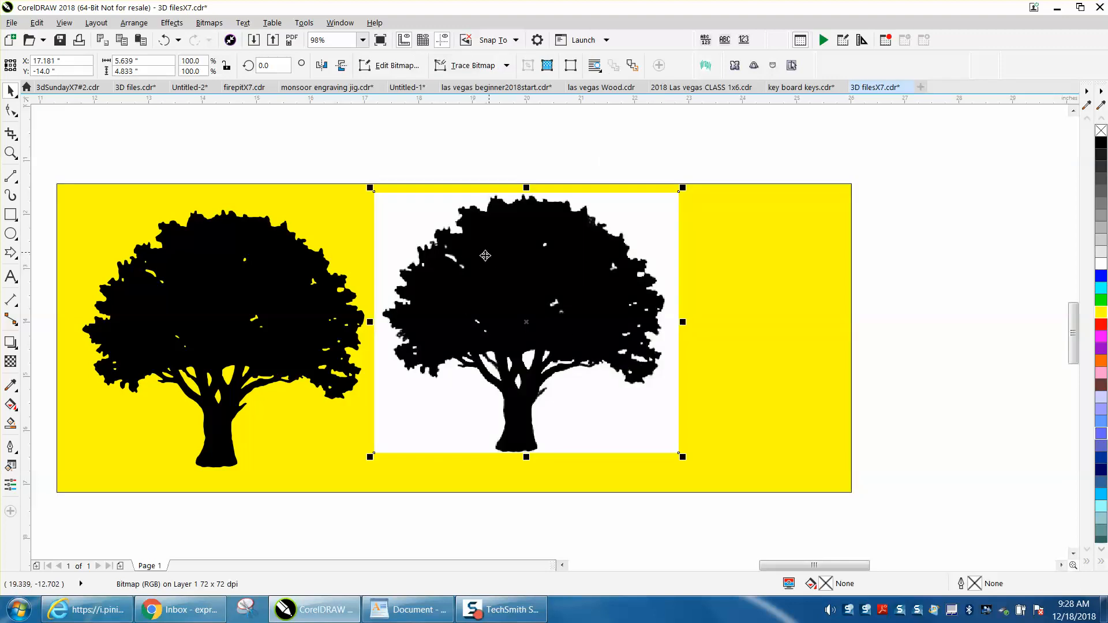
{"action": "mouse_move", "coordinate": [525, 236]}
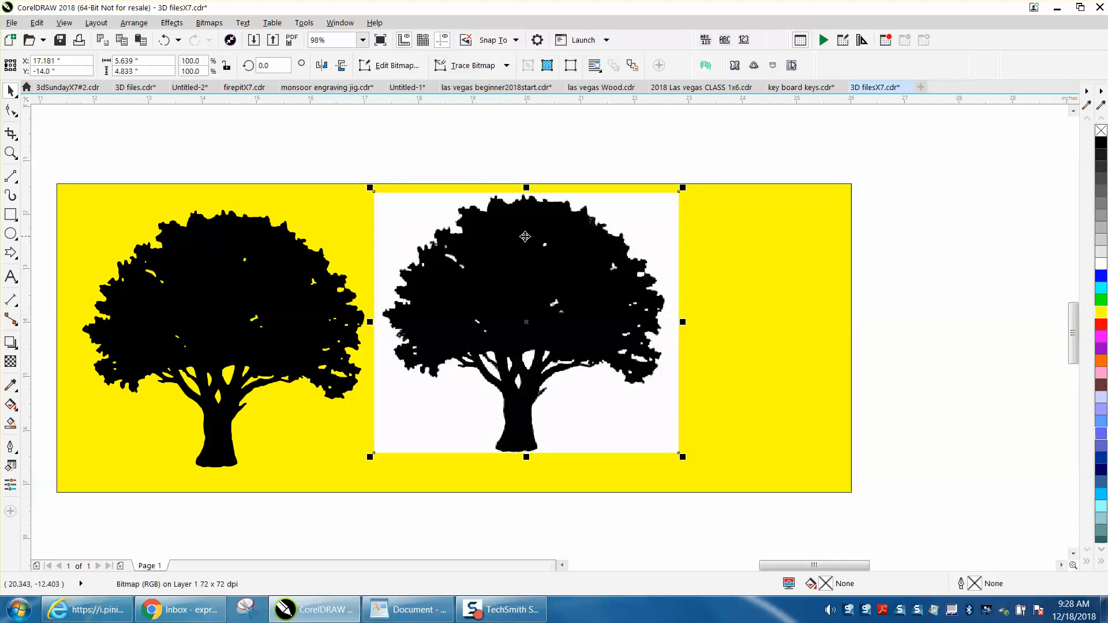
{"action": "mouse_move", "coordinate": [561, 257]}
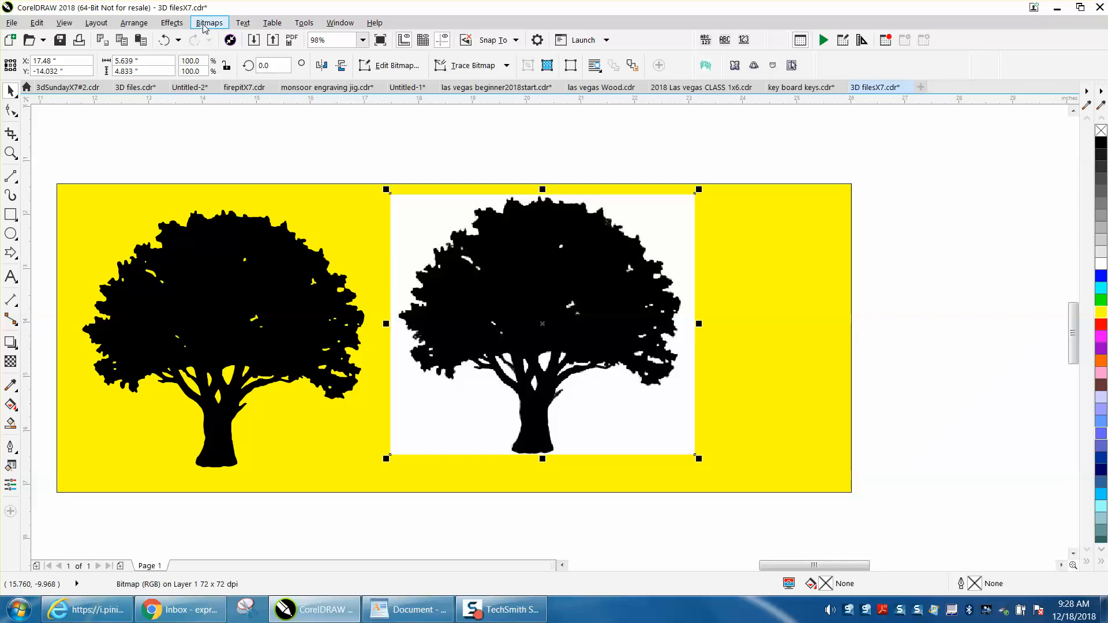
Resample the pasted tree bitmap from 72 to 300 dpi via Bitmaps > Resample.
{"action": "left_click", "coordinate": [209, 22]}
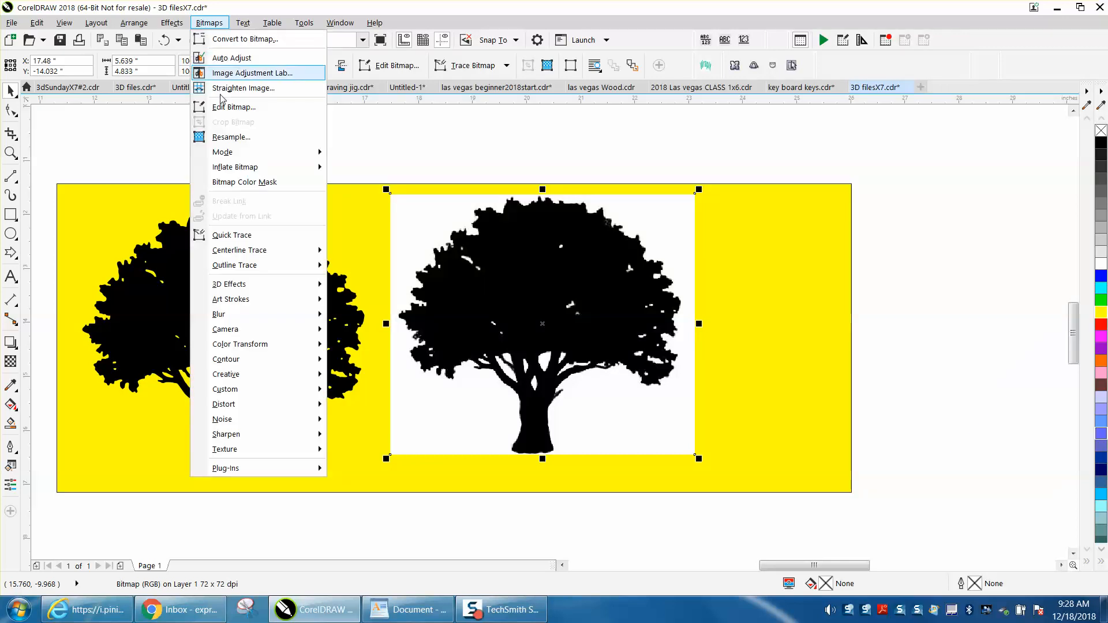
{"action": "left_click", "coordinate": [231, 136]}
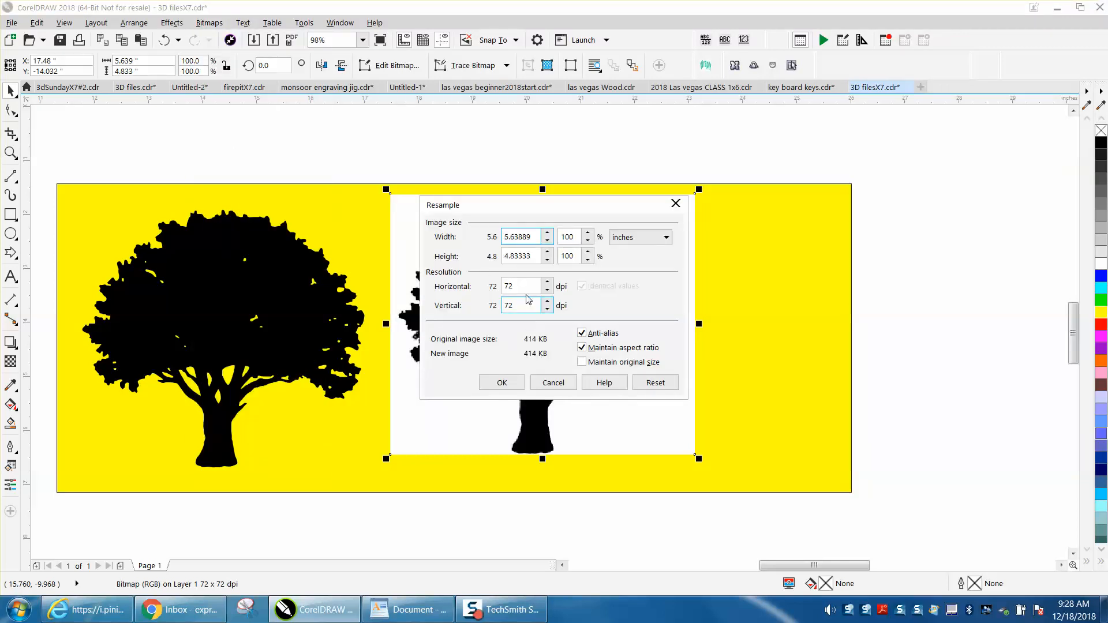
{"action": "left_click", "coordinate": [522, 286]}
{"action": "type", "text": "300"}
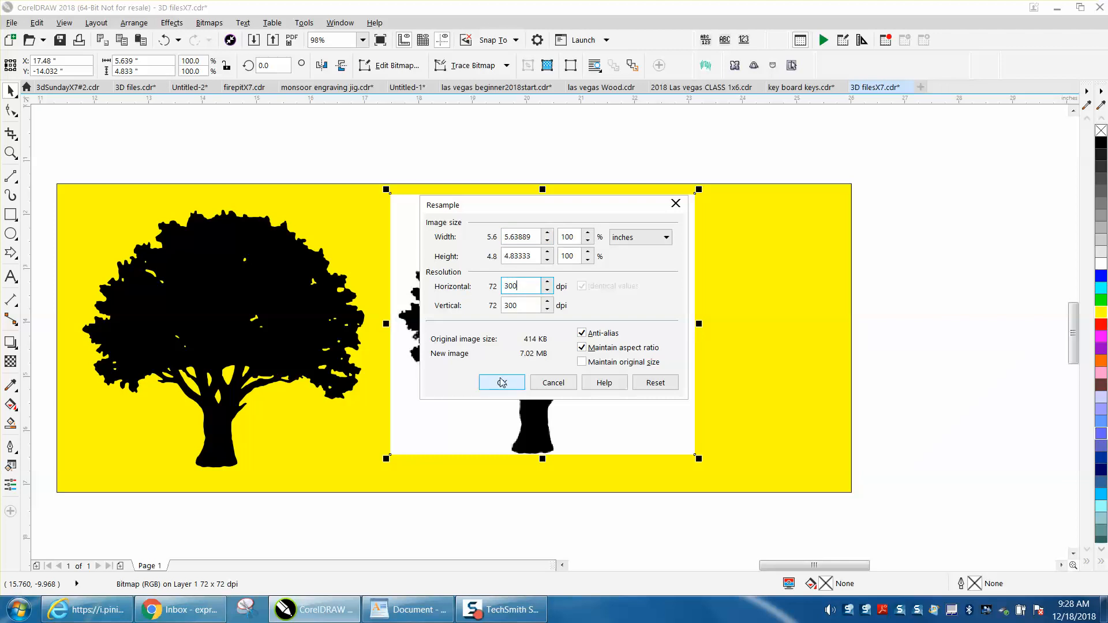
{"action": "left_click", "coordinate": [501, 382]}
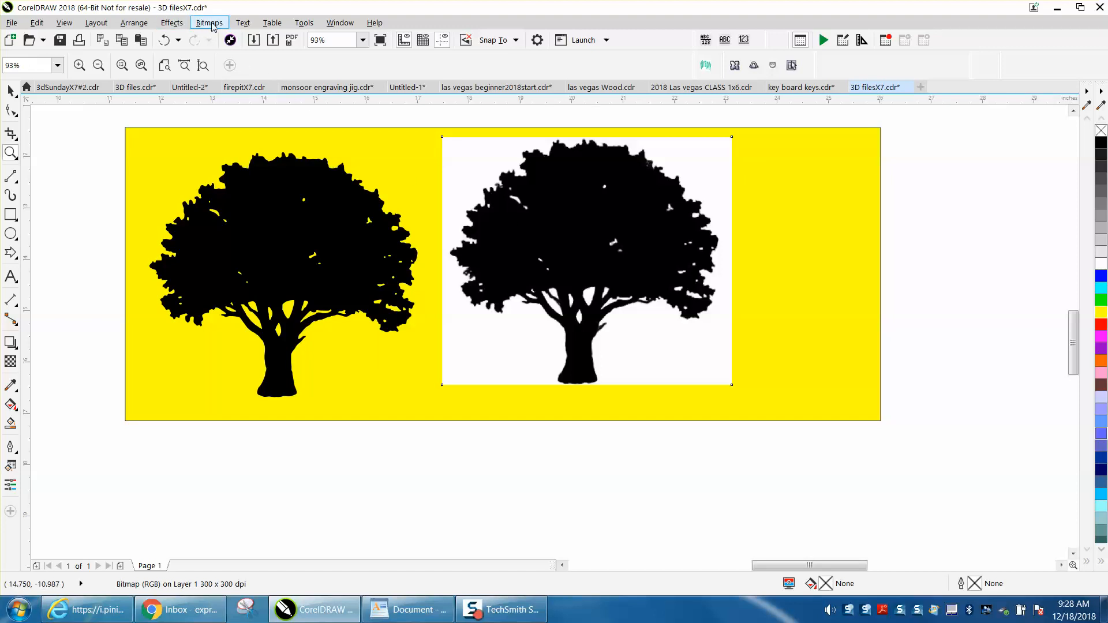
Convert the tree bitmap to Black and White (1-bit) color mode.
{"action": "left_click", "coordinate": [208, 22]}
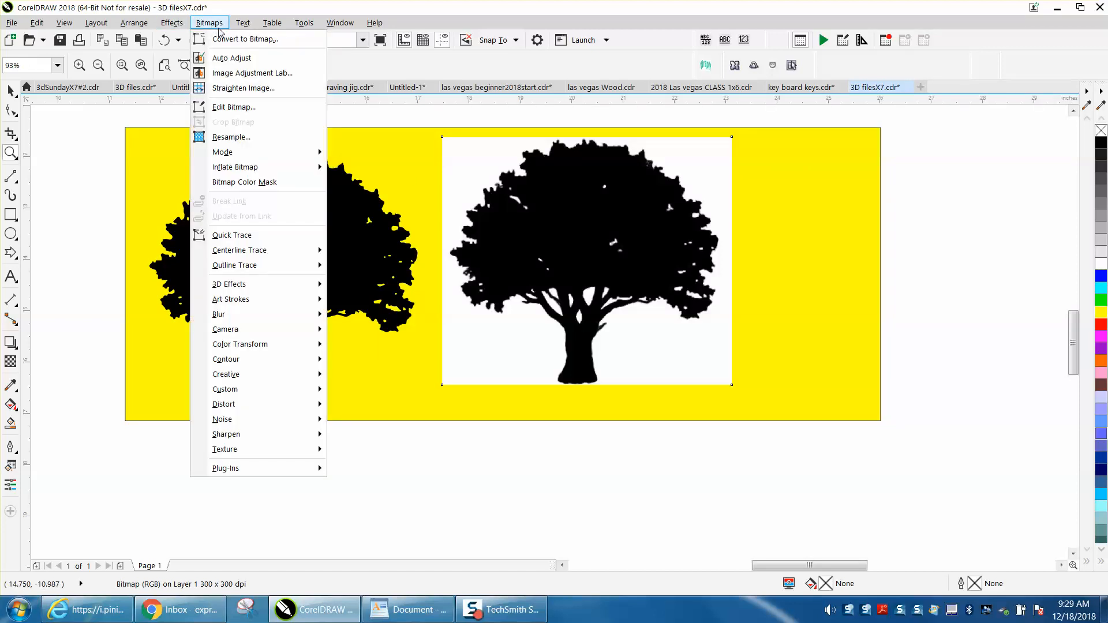
{"action": "left_click", "coordinate": [246, 39]}
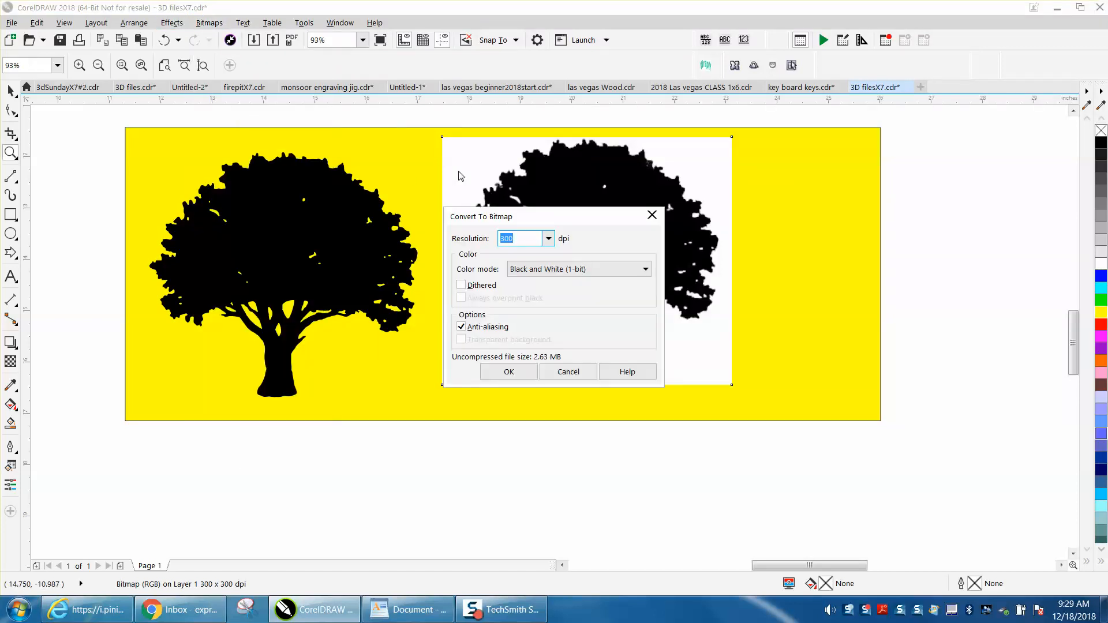
{"action": "mouse_move", "coordinate": [543, 342]}
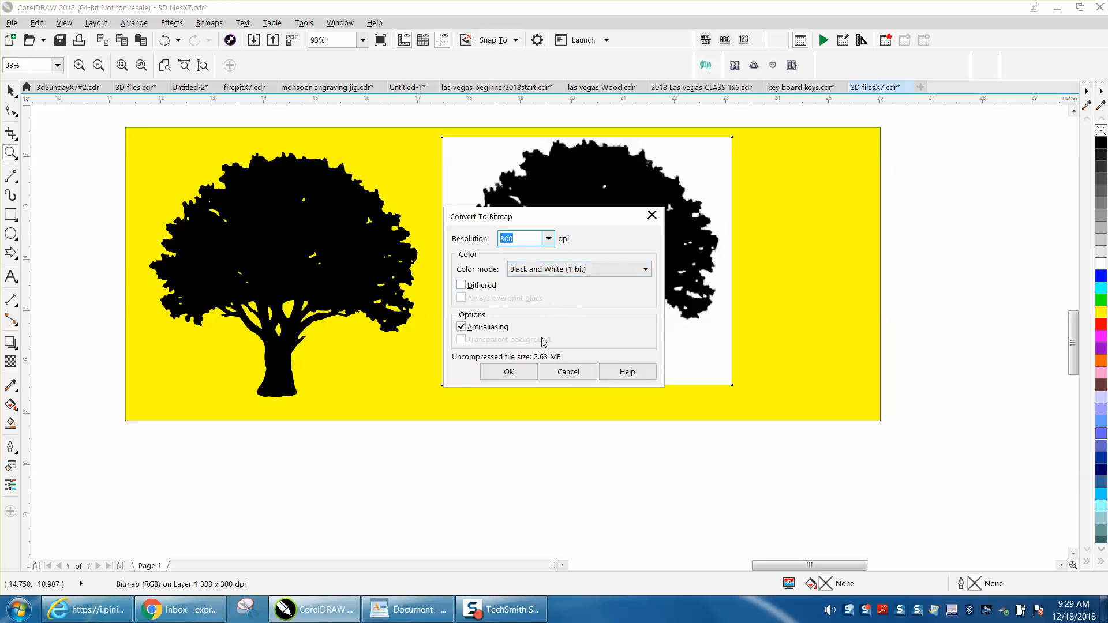
{"action": "left_click", "coordinate": [508, 372]}
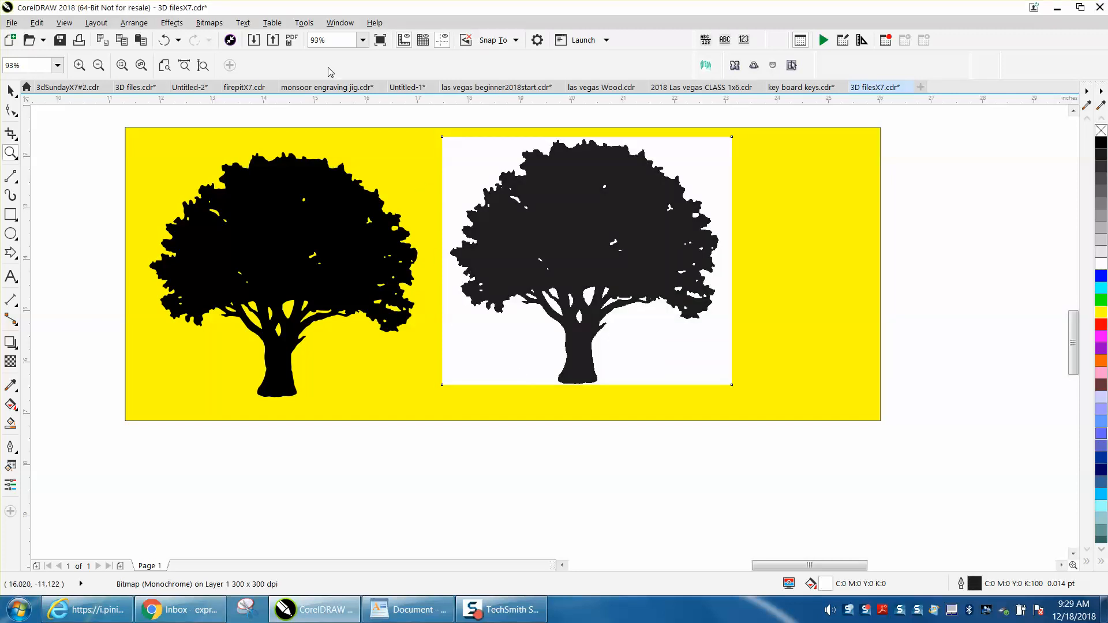
{"action": "left_click", "coordinate": [209, 22]}
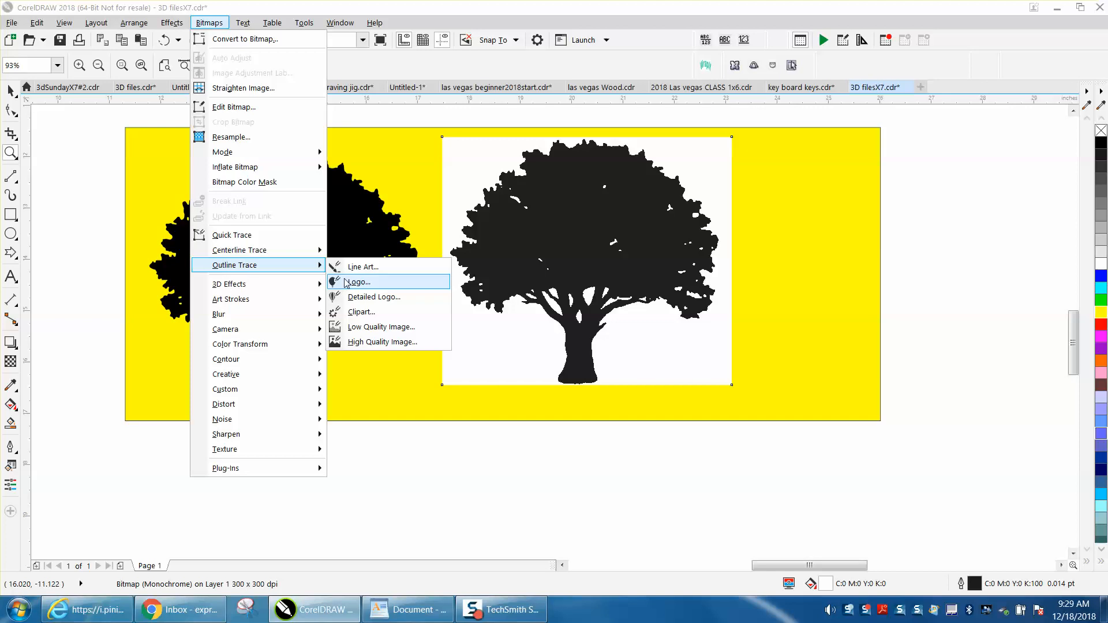
Outline Trace the bitmap as a Logo with Reduce bitmap, producing 35 curves.
{"action": "left_click", "coordinate": [356, 281]}
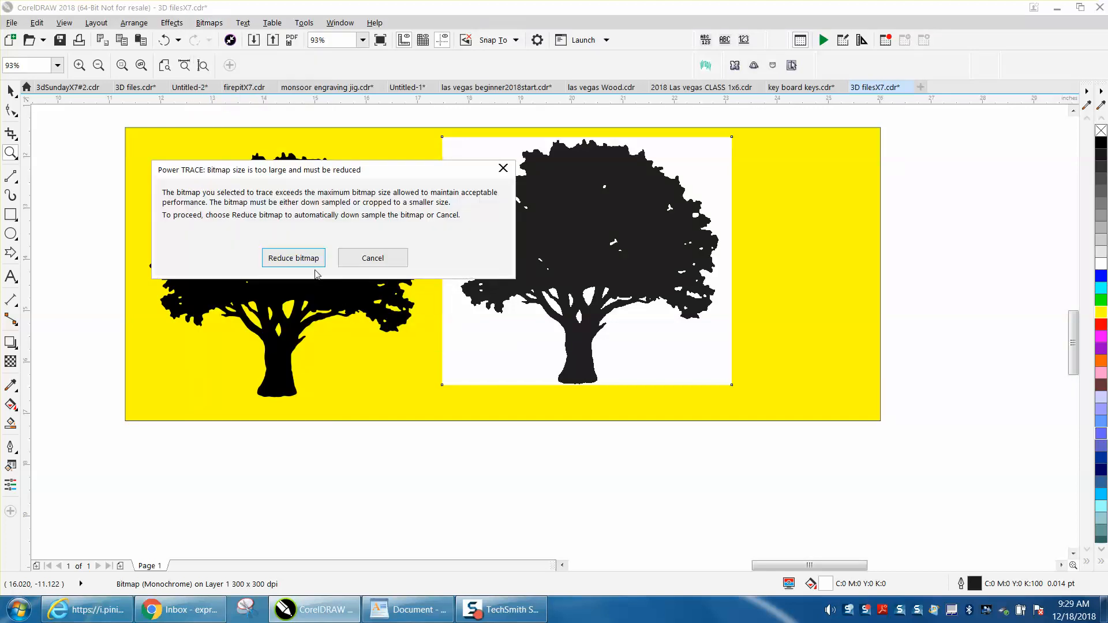
{"action": "left_click", "coordinate": [292, 258]}
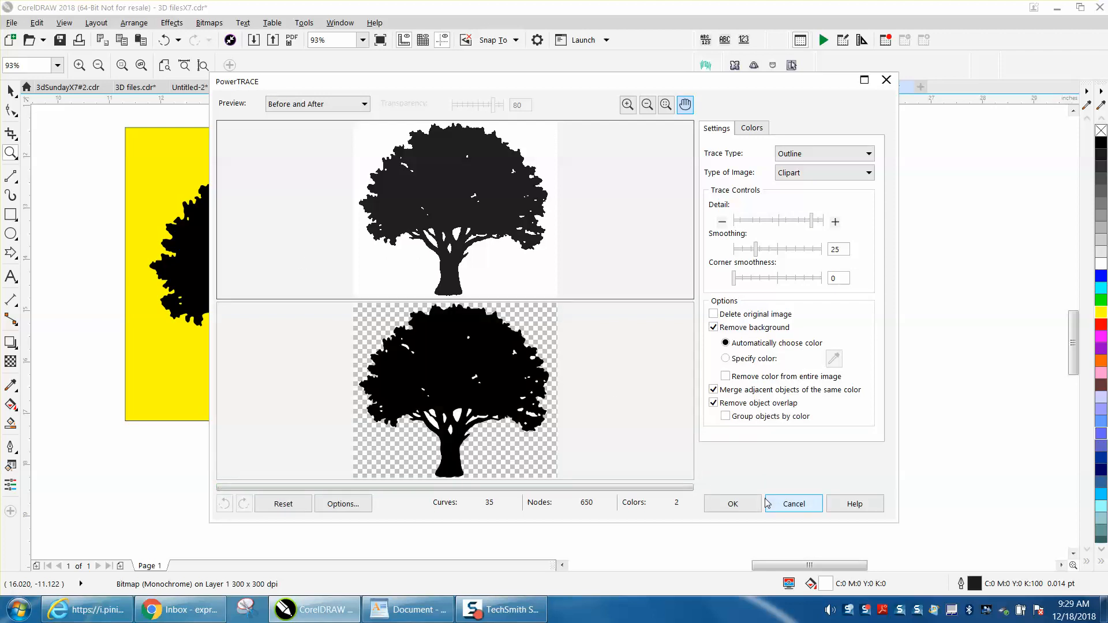
{"action": "left_click", "coordinate": [793, 503]}
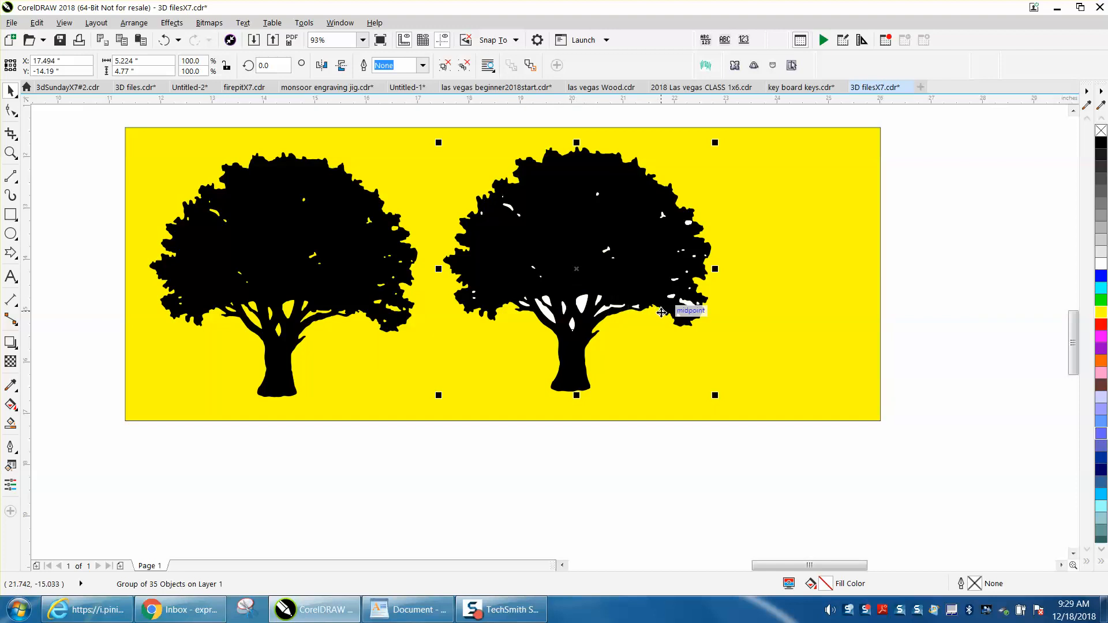
{"action": "mouse_move", "coordinate": [300, 157]}
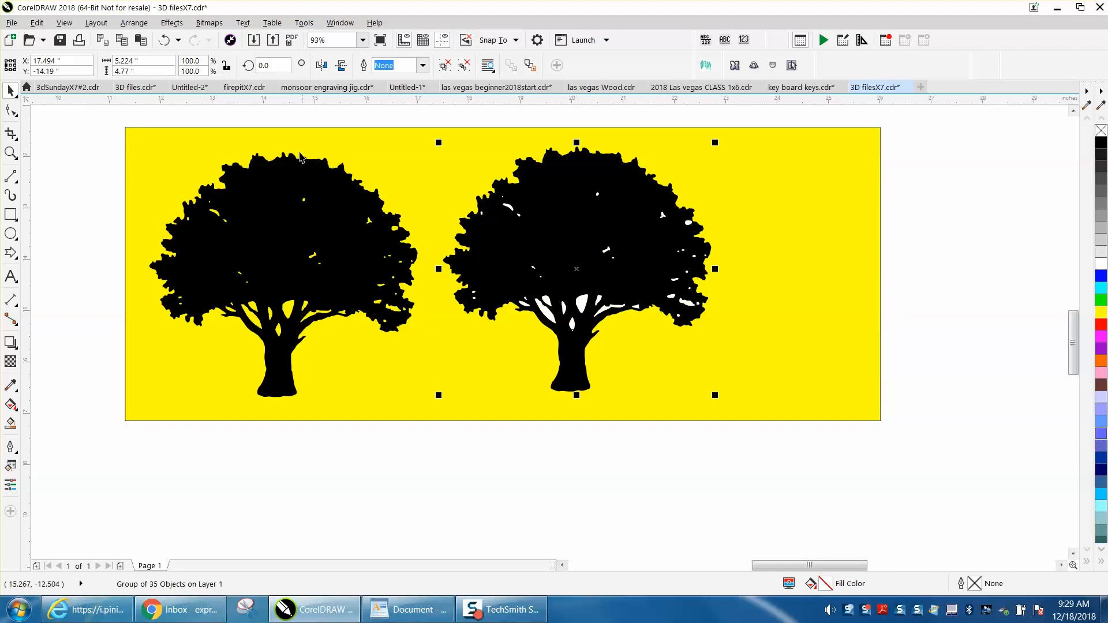
{"action": "mouse_move", "coordinate": [134, 23]}
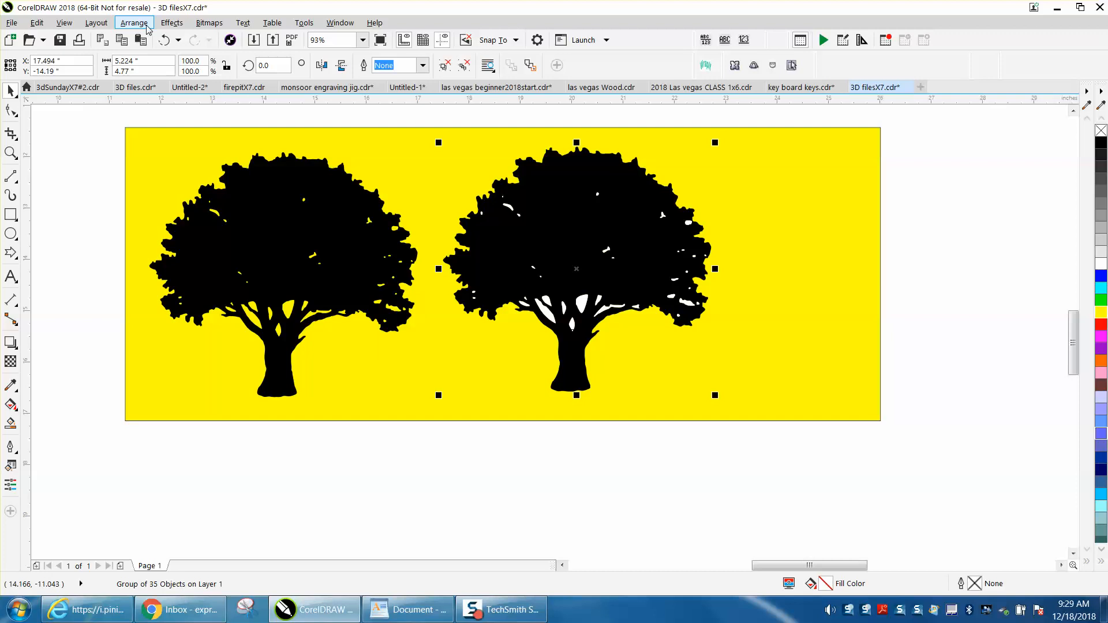
Open the Arrange menu to combine the traced 35-curve tree group.
{"action": "left_click", "coordinate": [133, 22]}
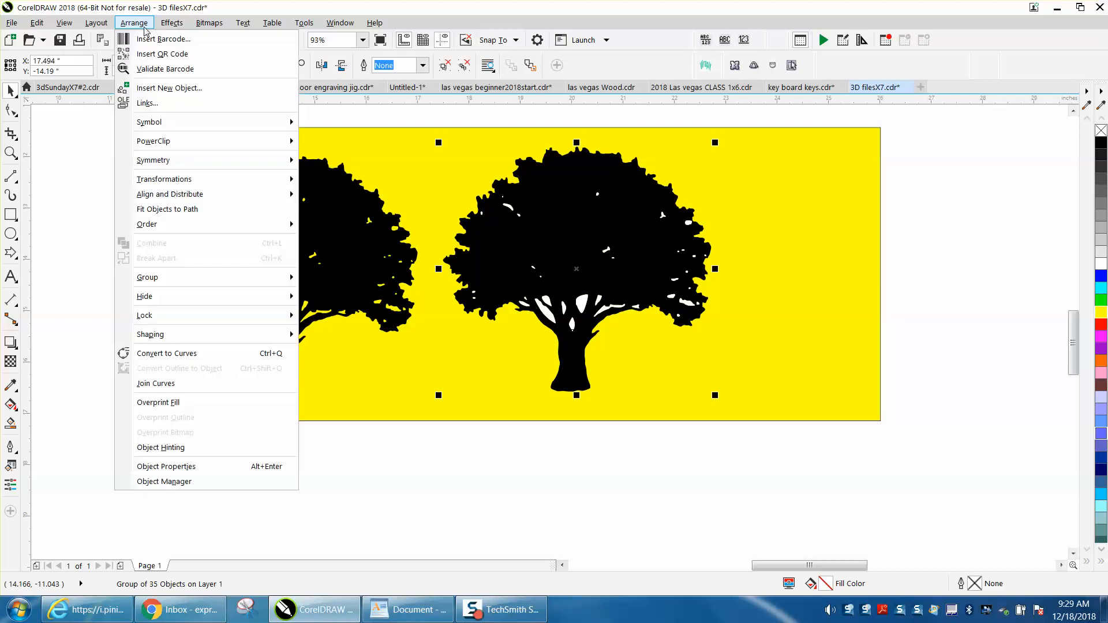
{"action": "mouse_move", "coordinate": [177, 277]}
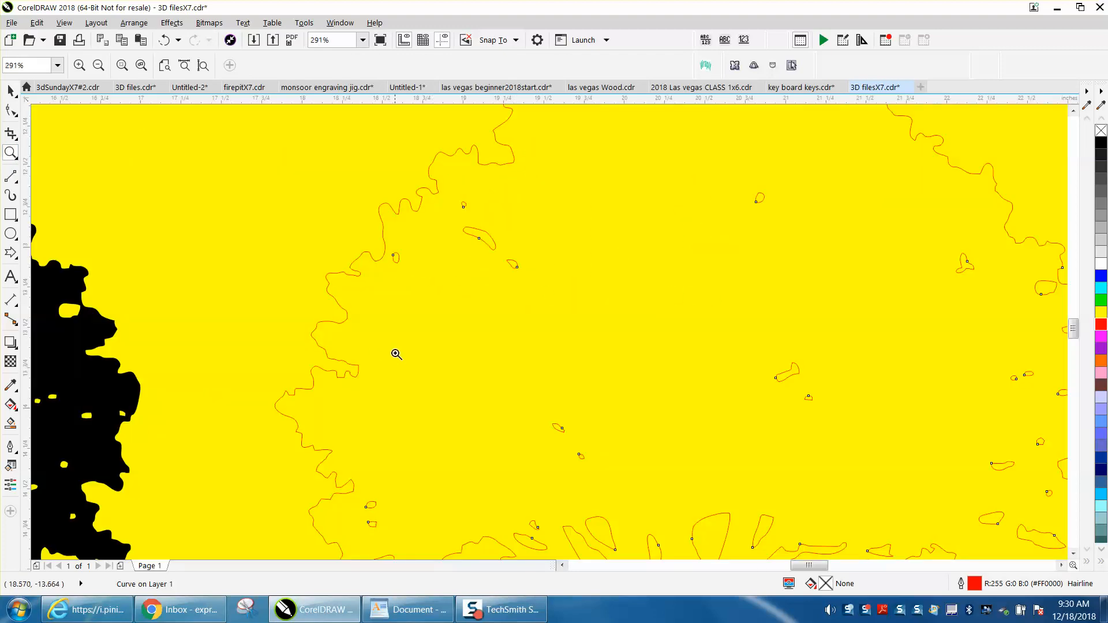
{"action": "mouse_move", "coordinate": [641, 334]}
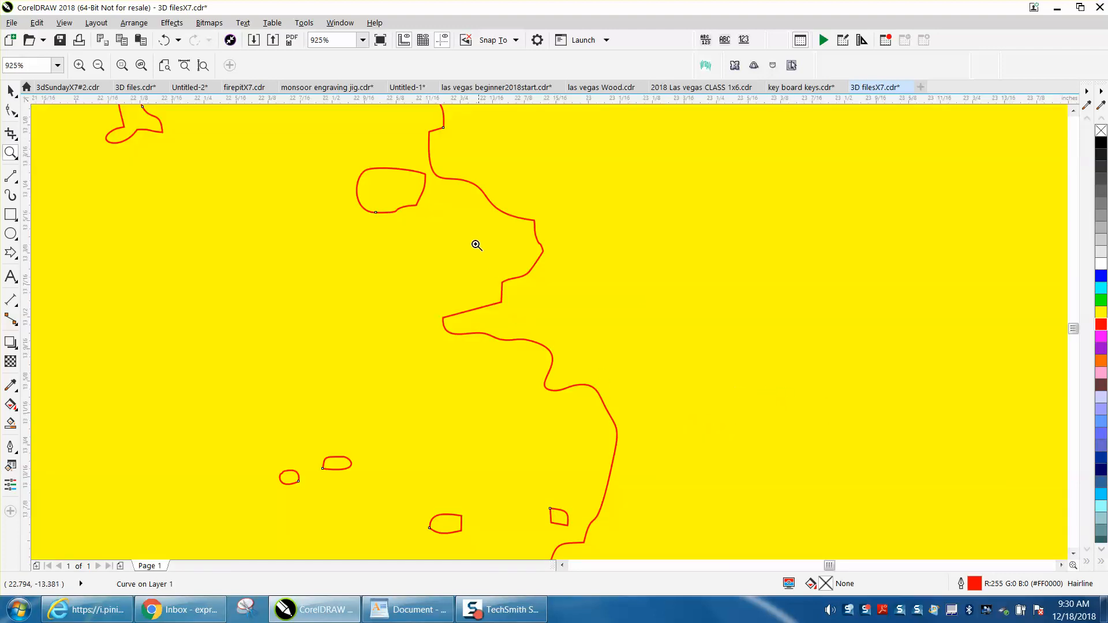
Zoom out and drag the red hairline tree outline away from the yellow design.
{"action": "left_click", "coordinate": [10, 92]}
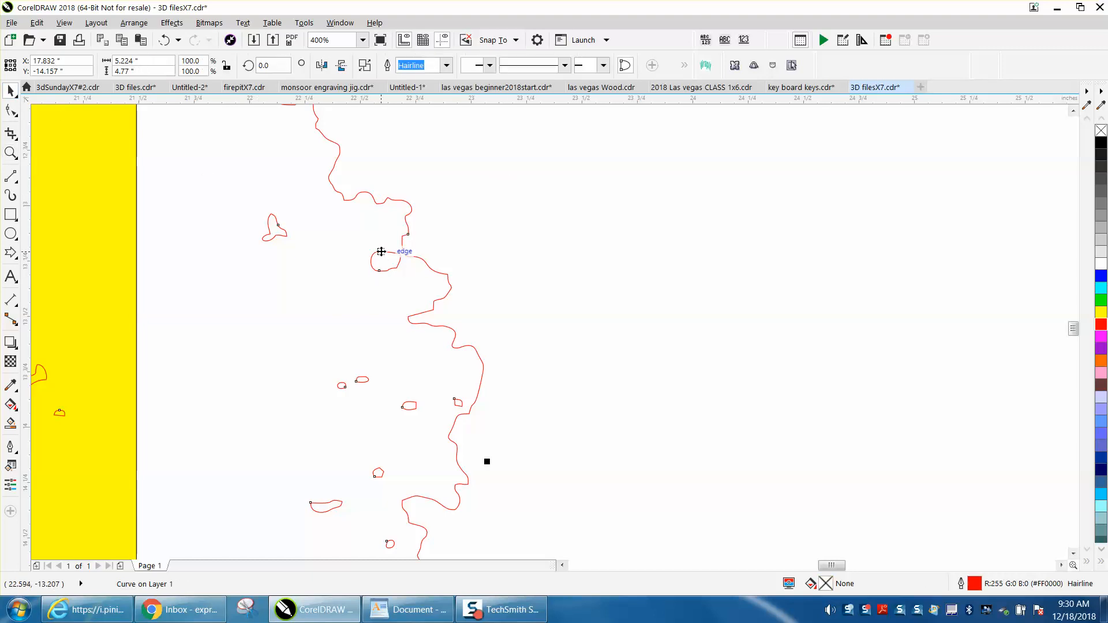
{"action": "left_click", "coordinate": [132, 22]}
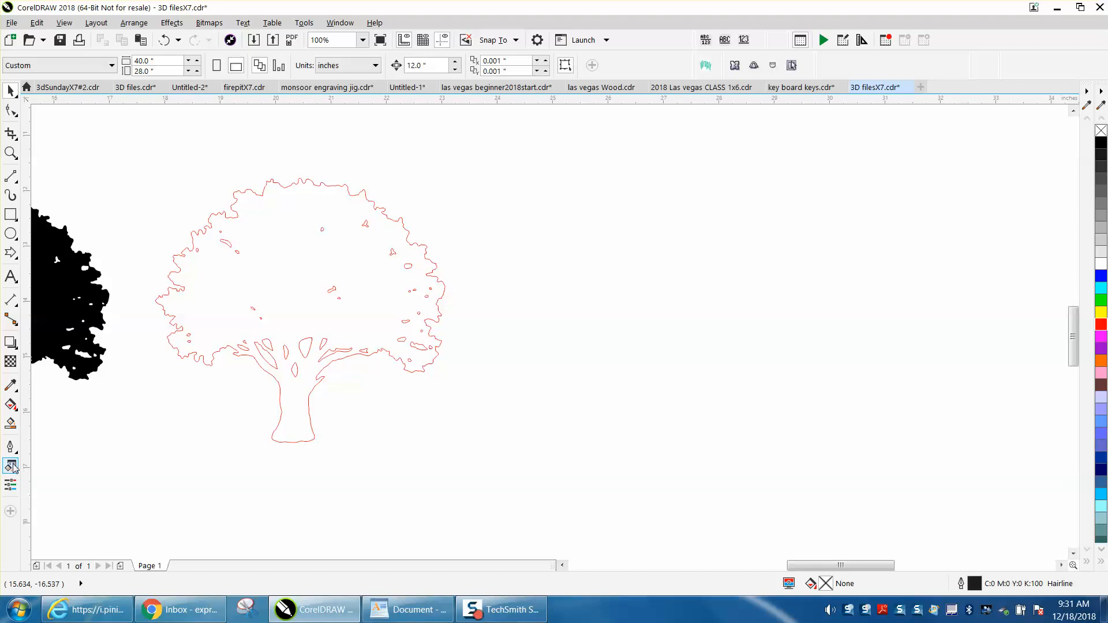
Zoom in on the canopy edge of the black filled tree beside the outline.
{"action": "left_click", "coordinate": [11, 465]}
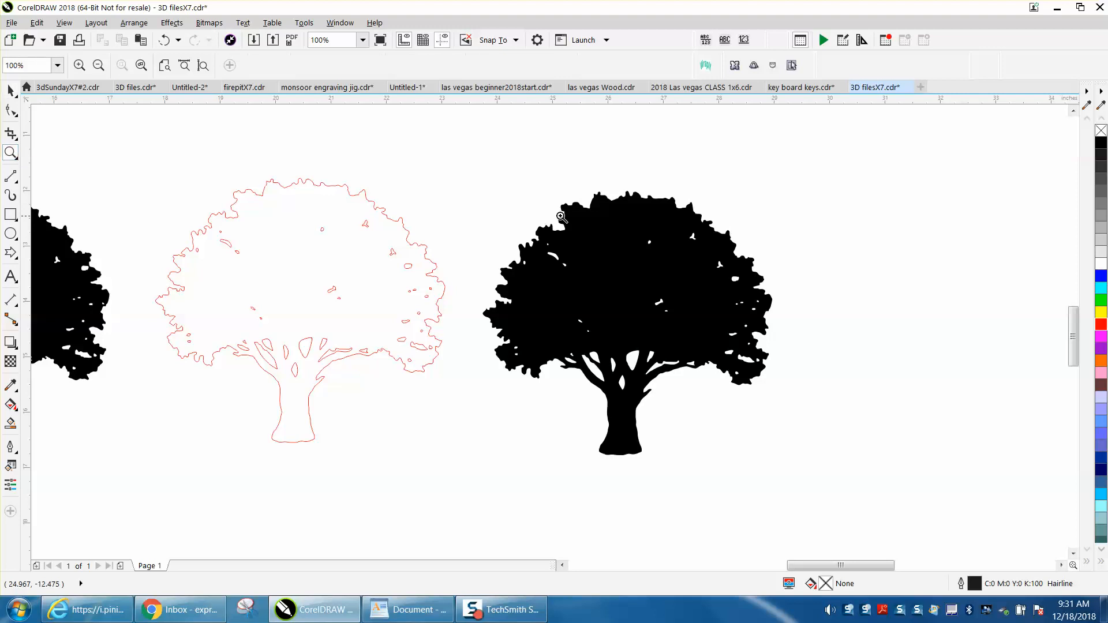
{"action": "left_click", "coordinate": [560, 216]}
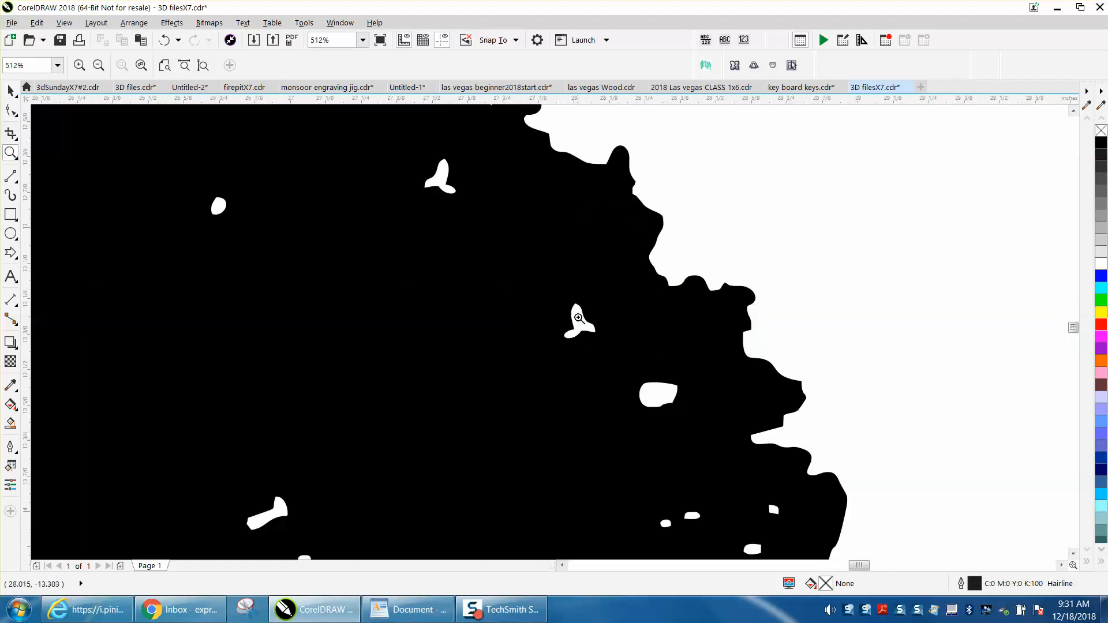